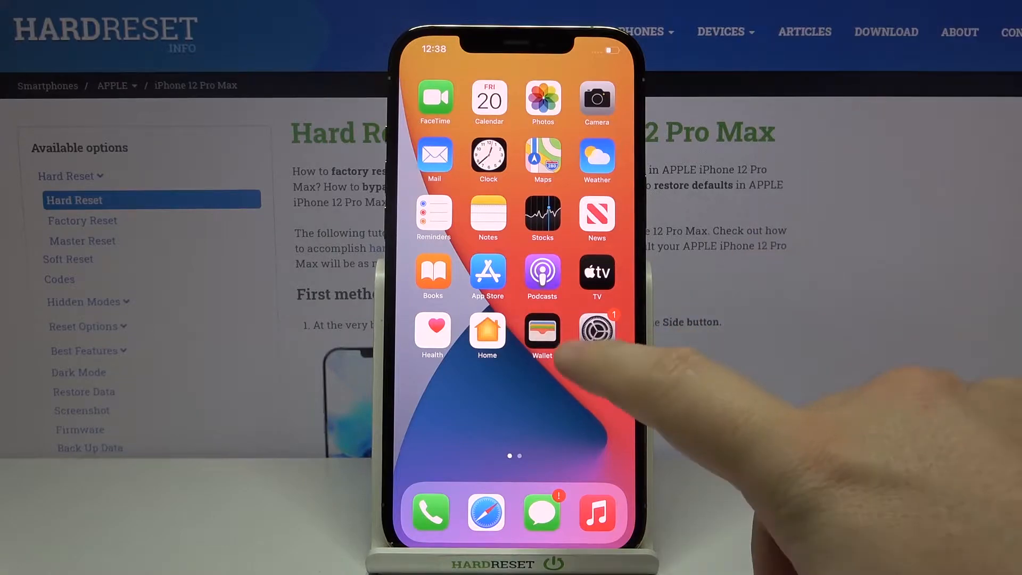
Step: Launch Settings from the home screen and go to the Notifications page
left_click(596, 330)
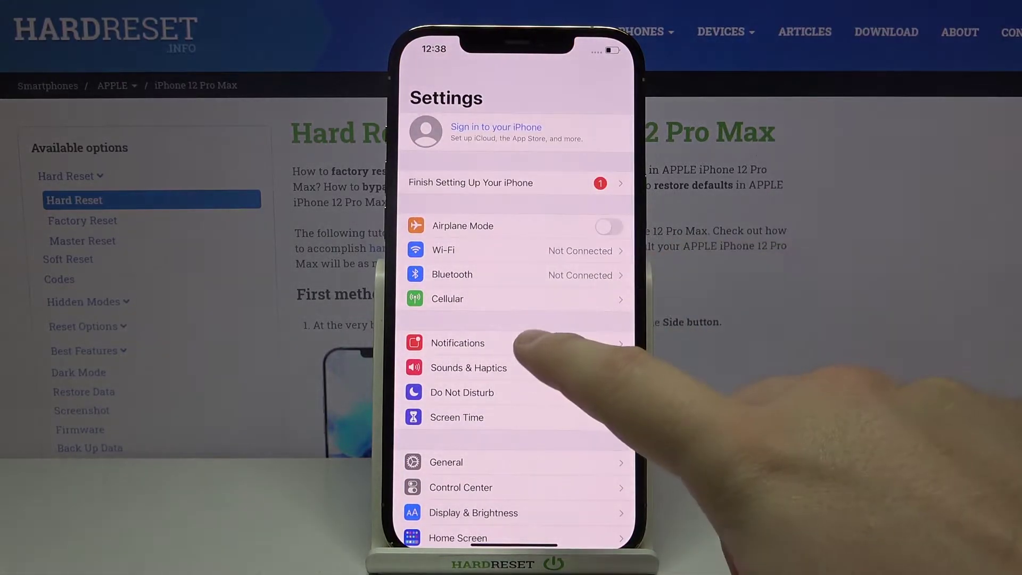
left_click(457, 343)
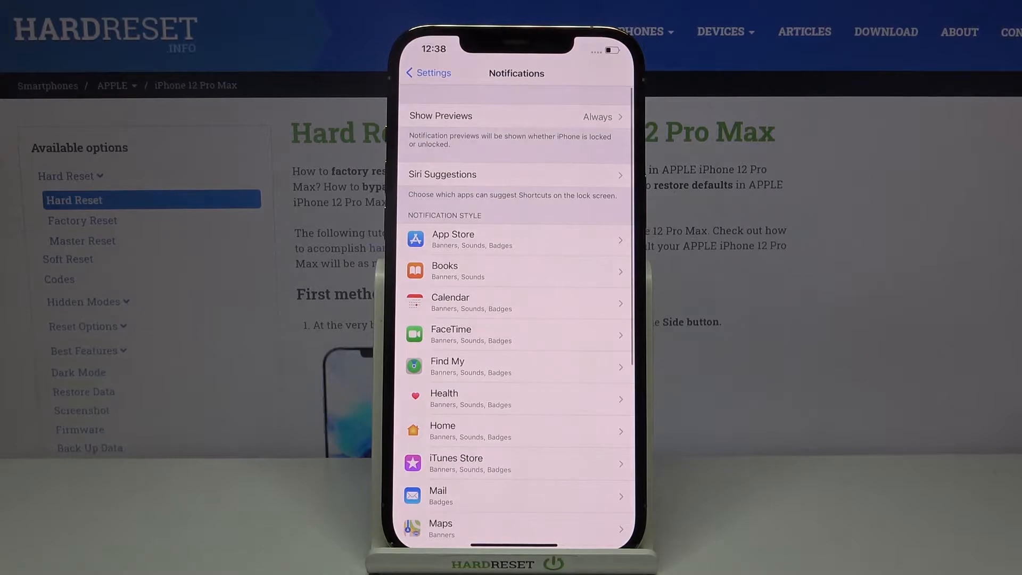
Step: Set Show Previews to Never, then scroll down to the App Store's notification page
left_click(511, 116)
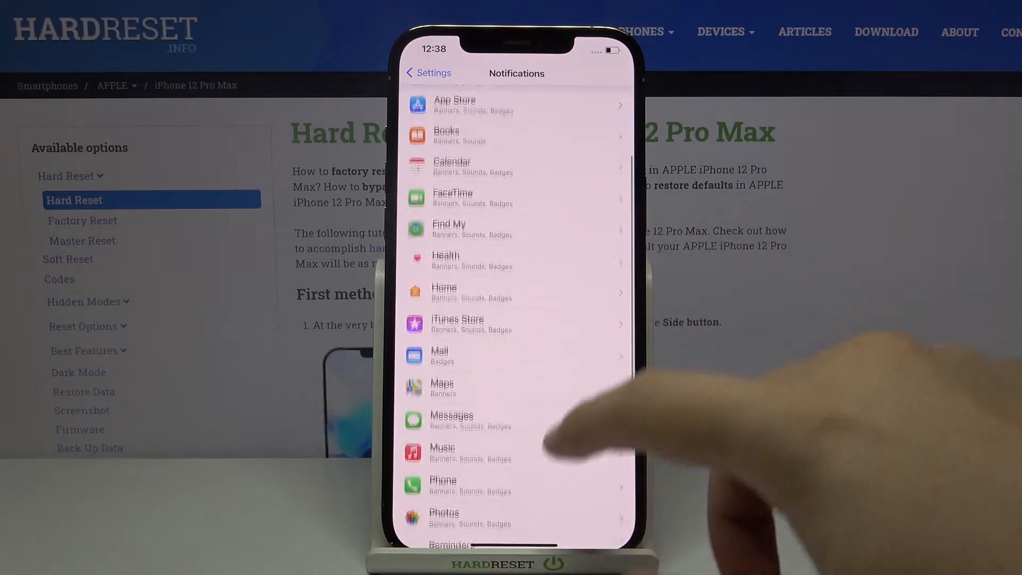
scroll("down", 3)
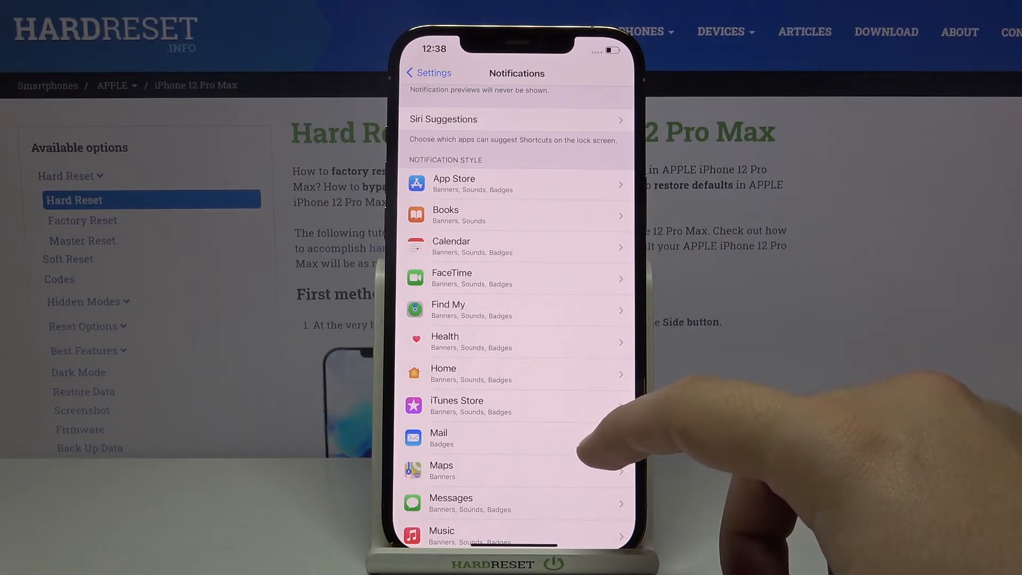
left_click(515, 183)
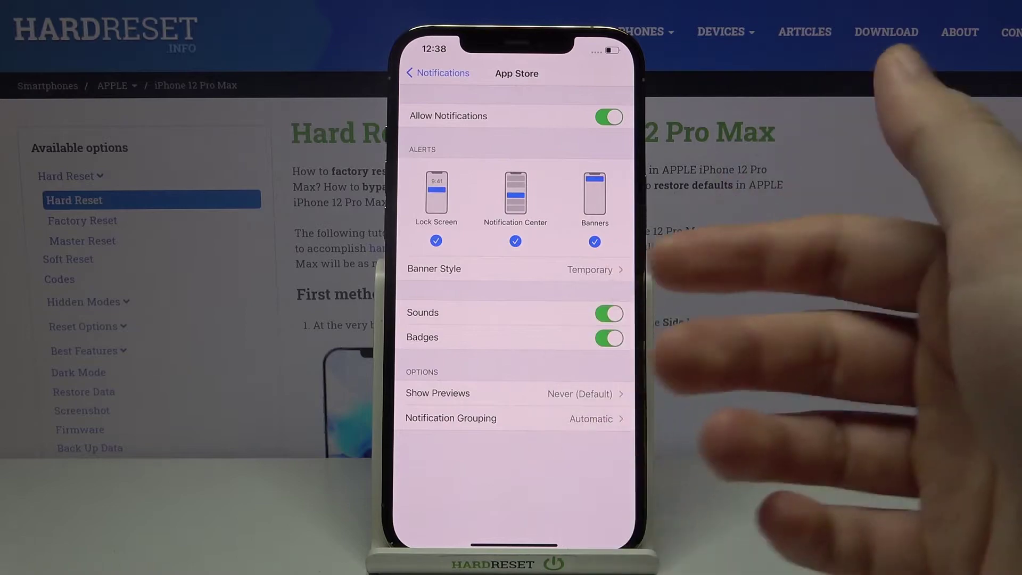
Step: Turn off App Store Sounds and Badges and set Notification Grouping to By App
left_click(608, 313)
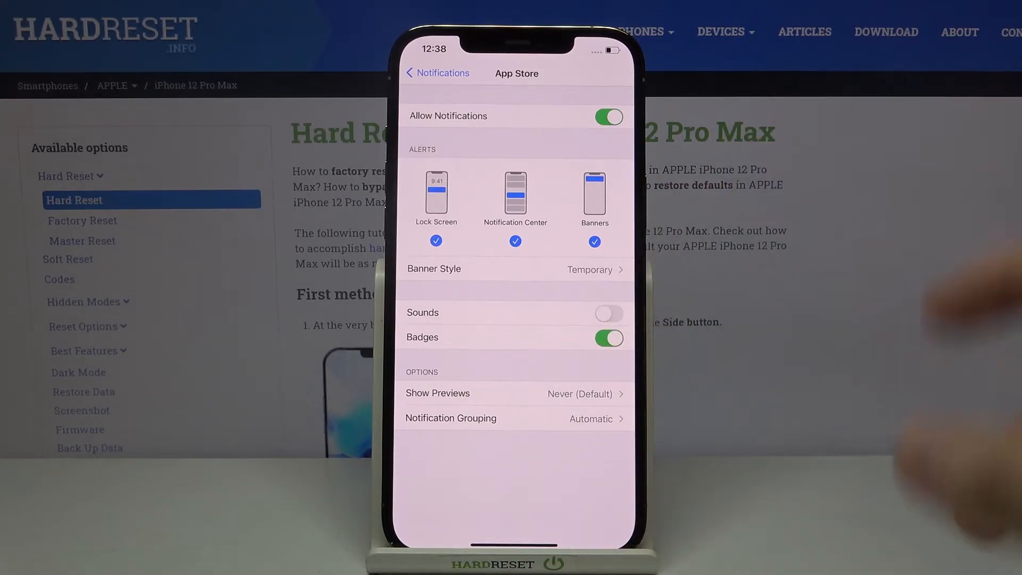
left_click(609, 338)
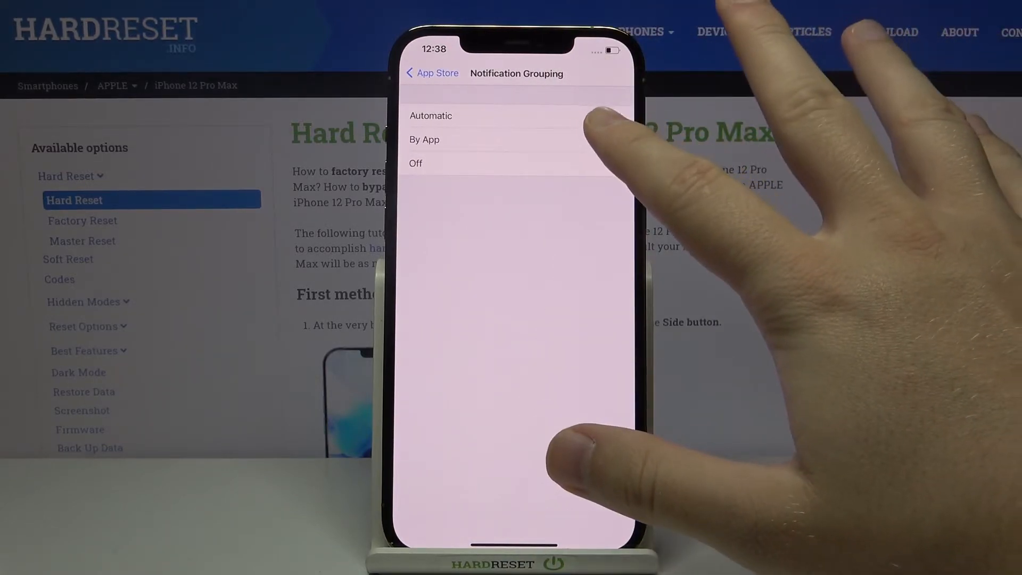
left_click(424, 139)
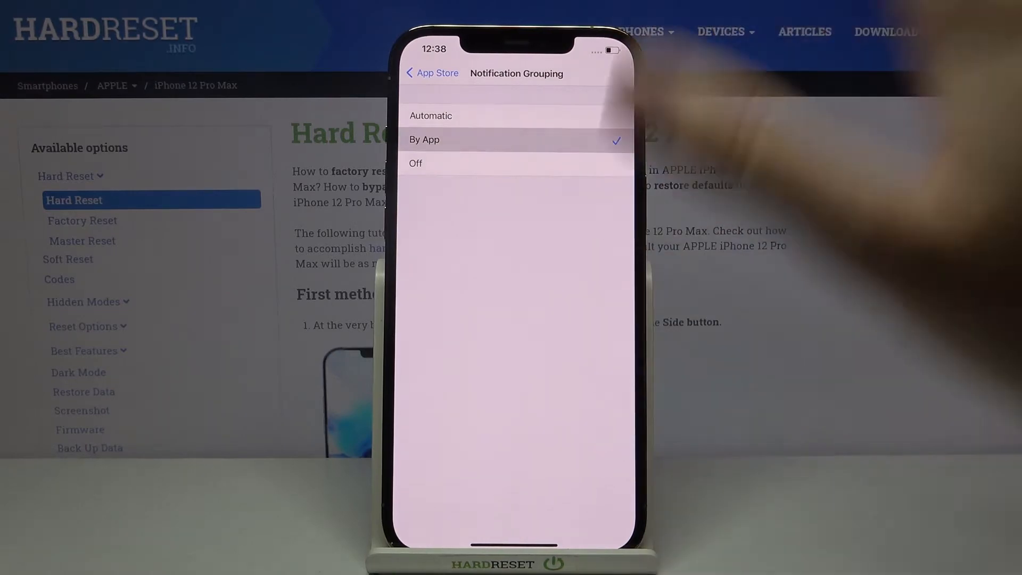
left_click(433, 74)
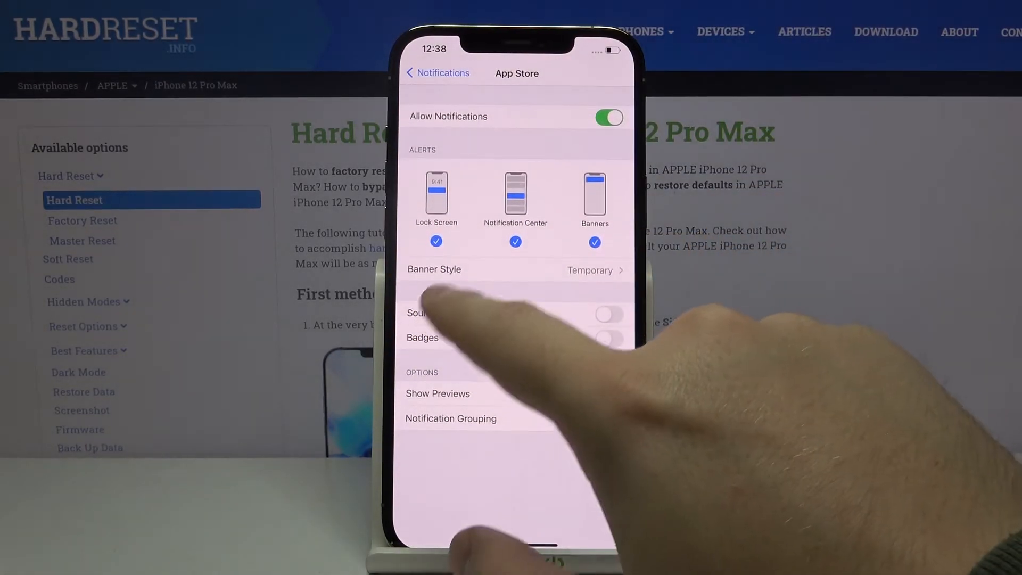
Step: Go back to Notifications and scroll the app list, where App Store shows only Banners
left_click(437, 241)
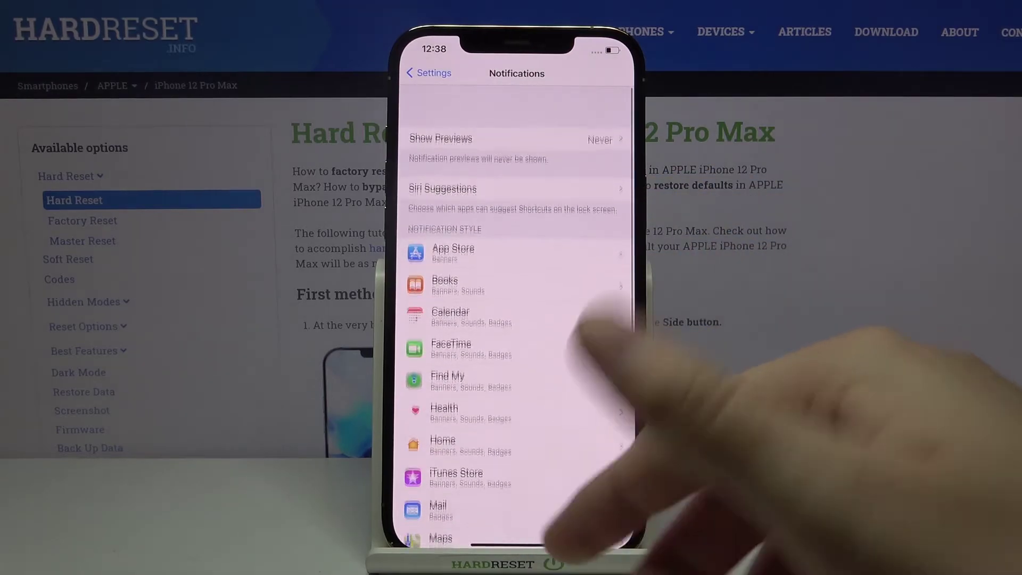
scroll("down", 3)
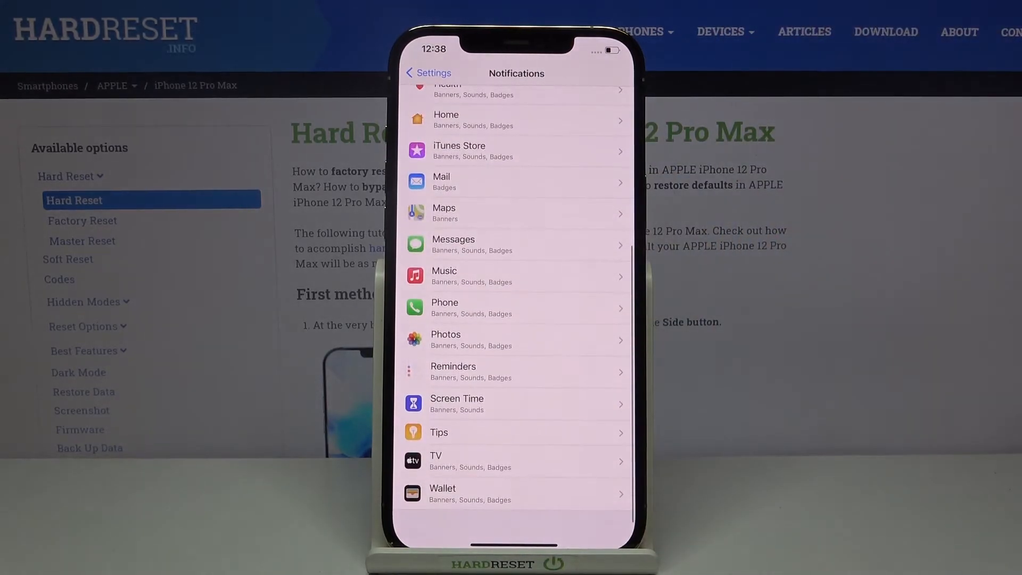